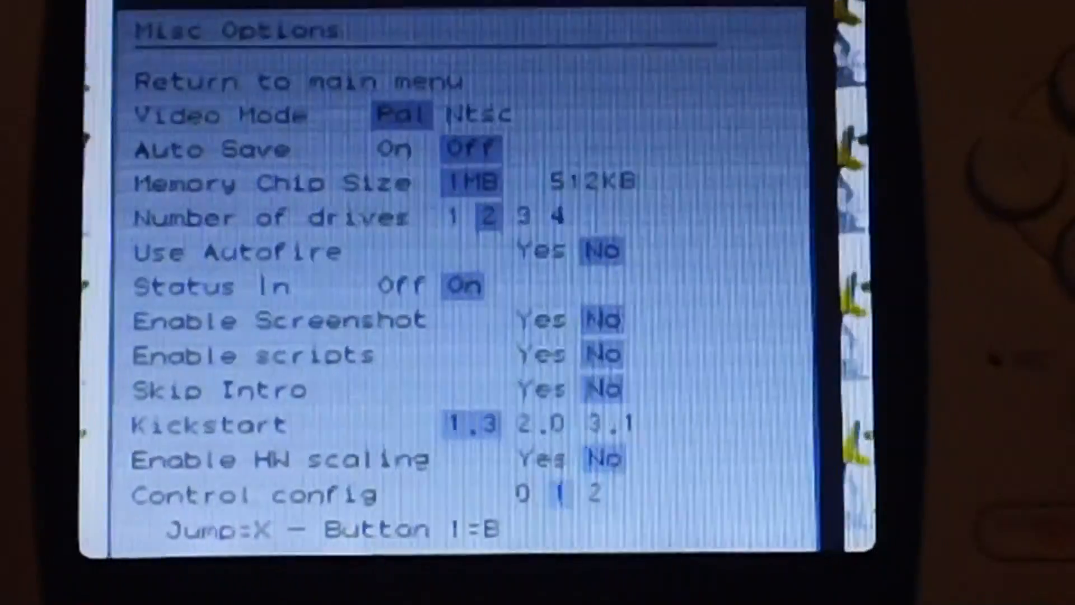
- Set Number of drives to 2 in Misc Options
click(594, 492)
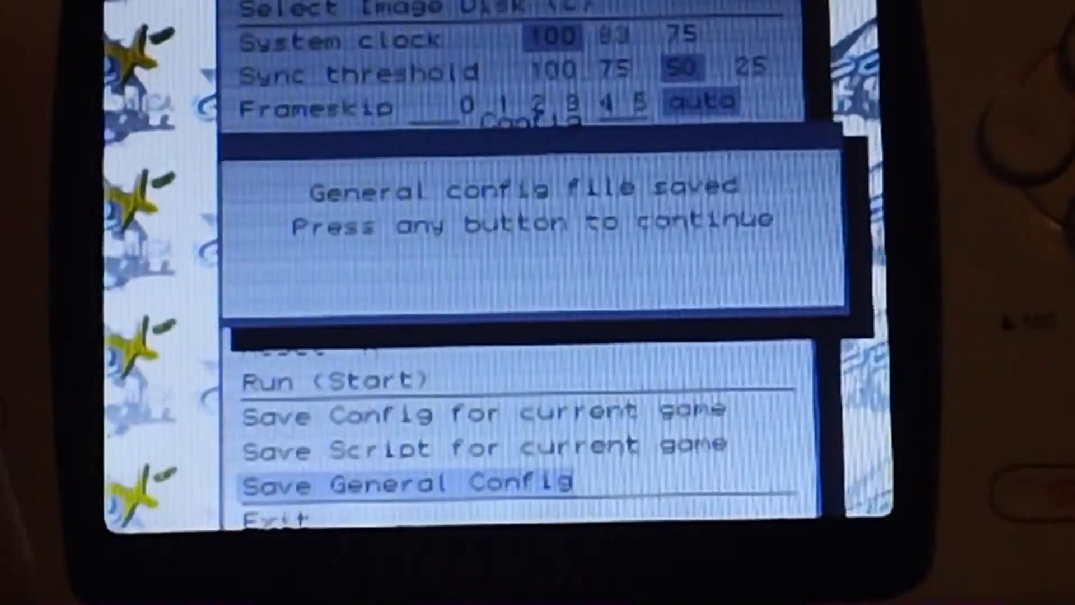
- Dismiss the config-saved notice and bring up the disk image browser
key(enter)
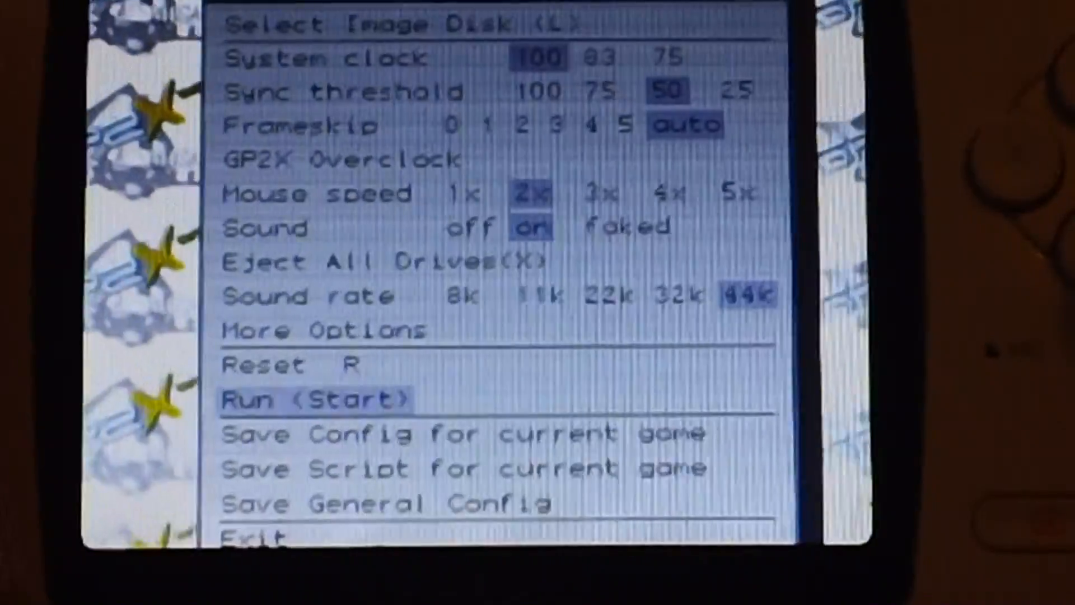
key(up)
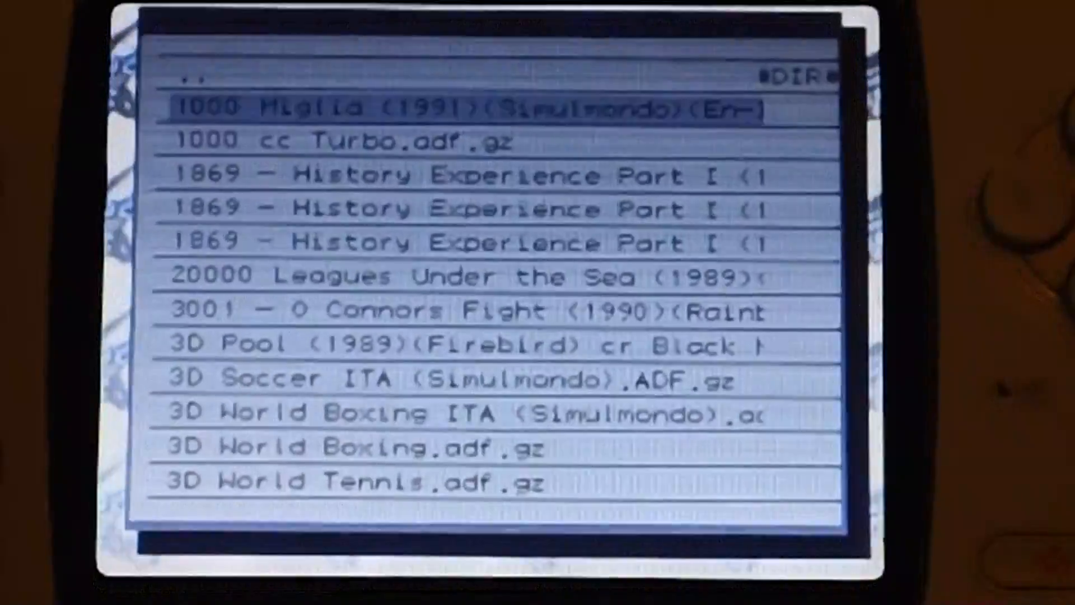
- Scroll the file selector down from Alien Breed II past Another World to the Apocalypse entries
scroll(down, 3)
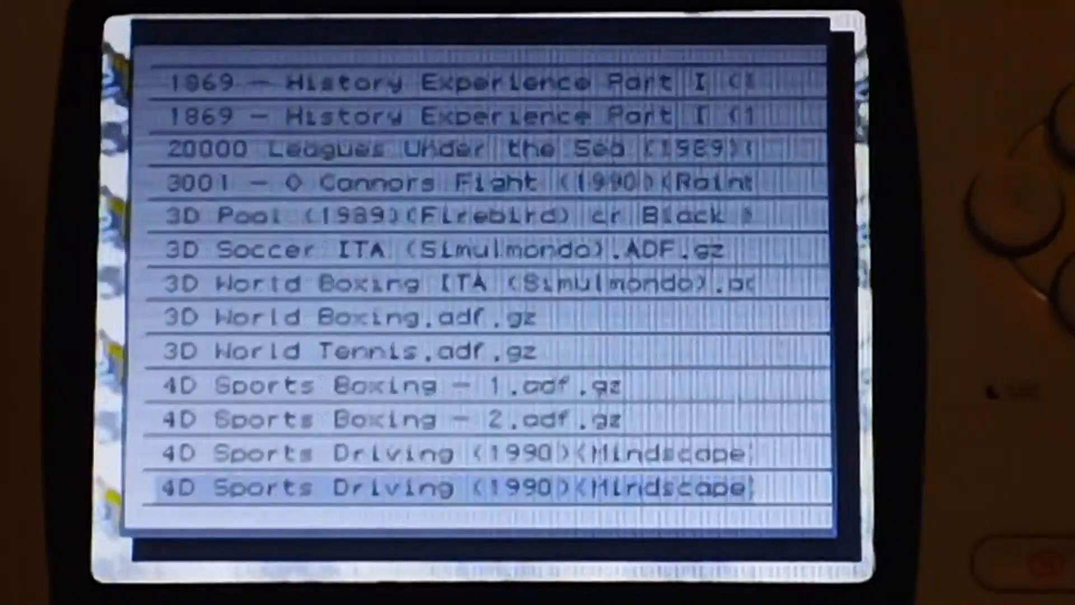
scroll(down, 3)
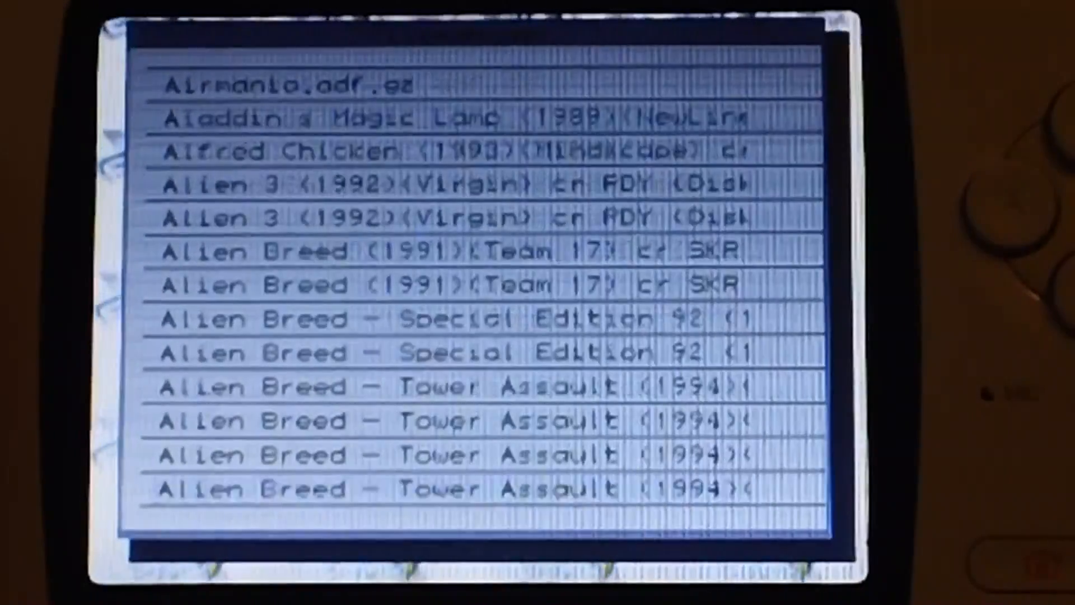
scroll(down, 3)
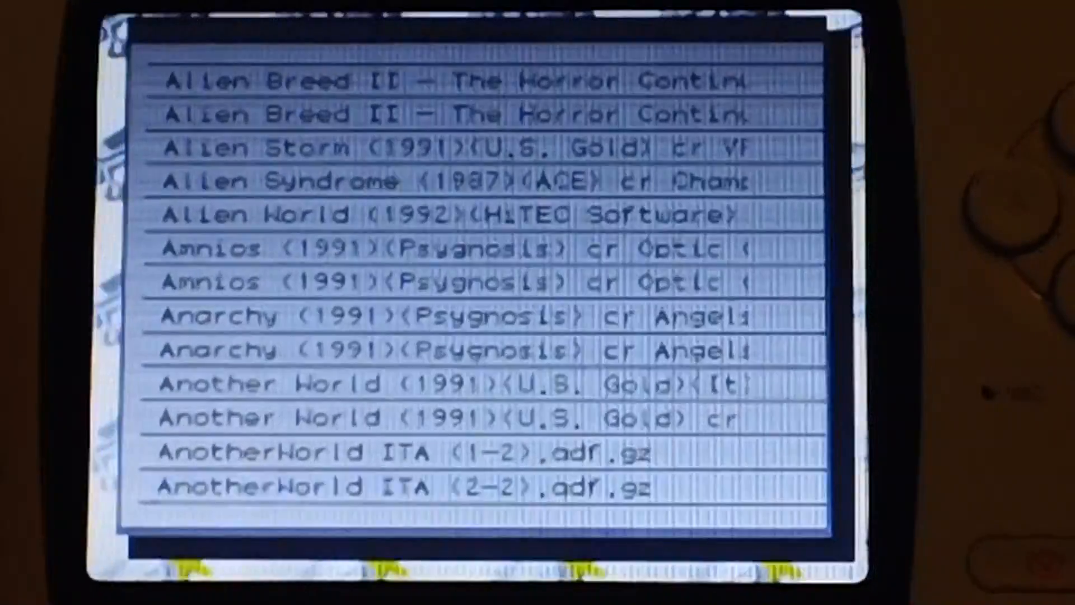
scroll(down, 3)
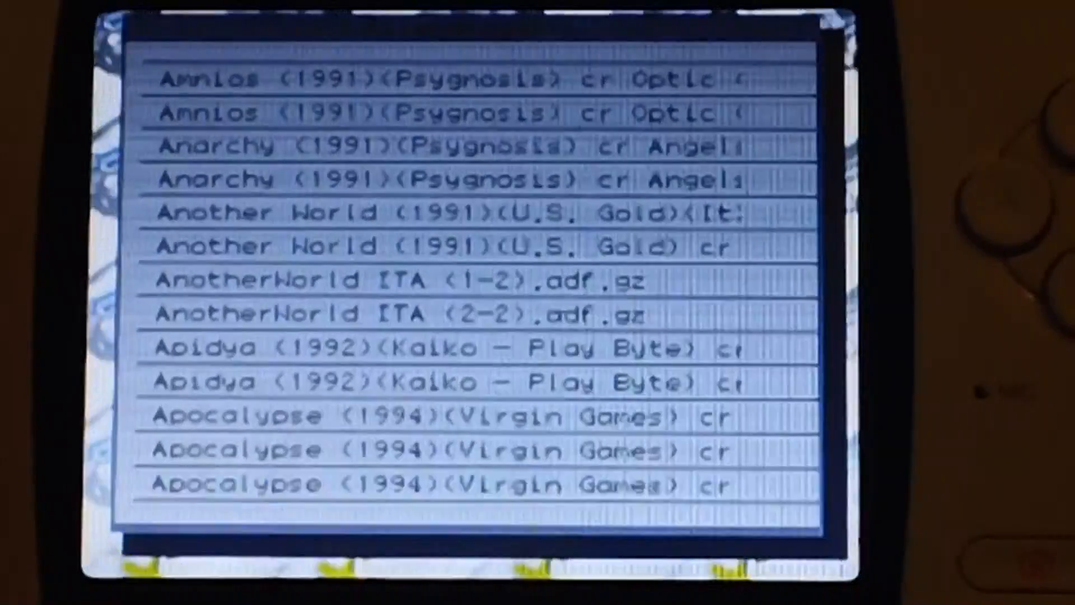
scroll(down, 3)
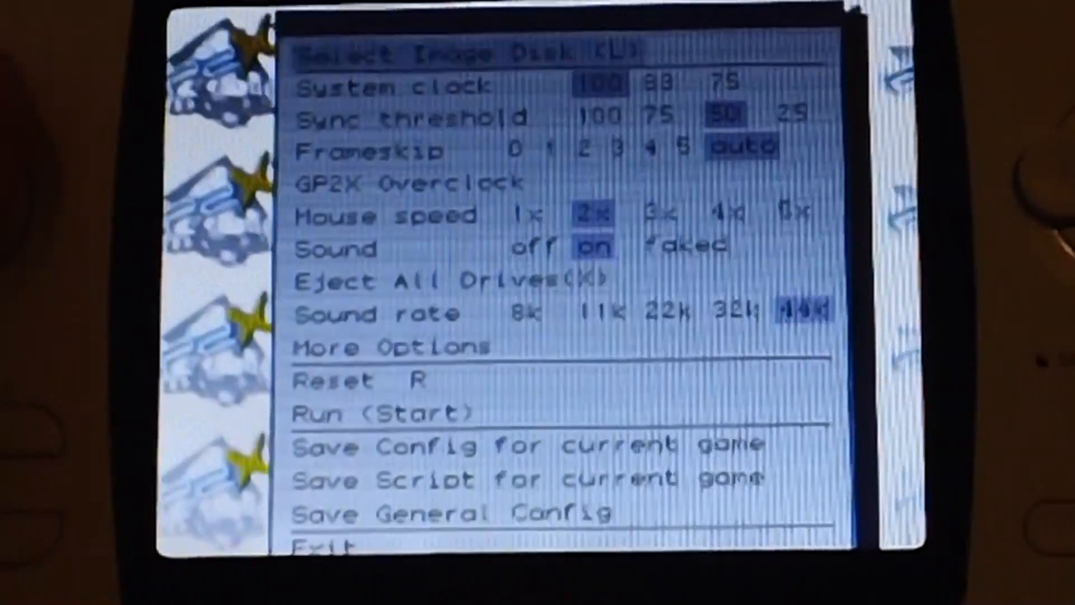
key(Down)
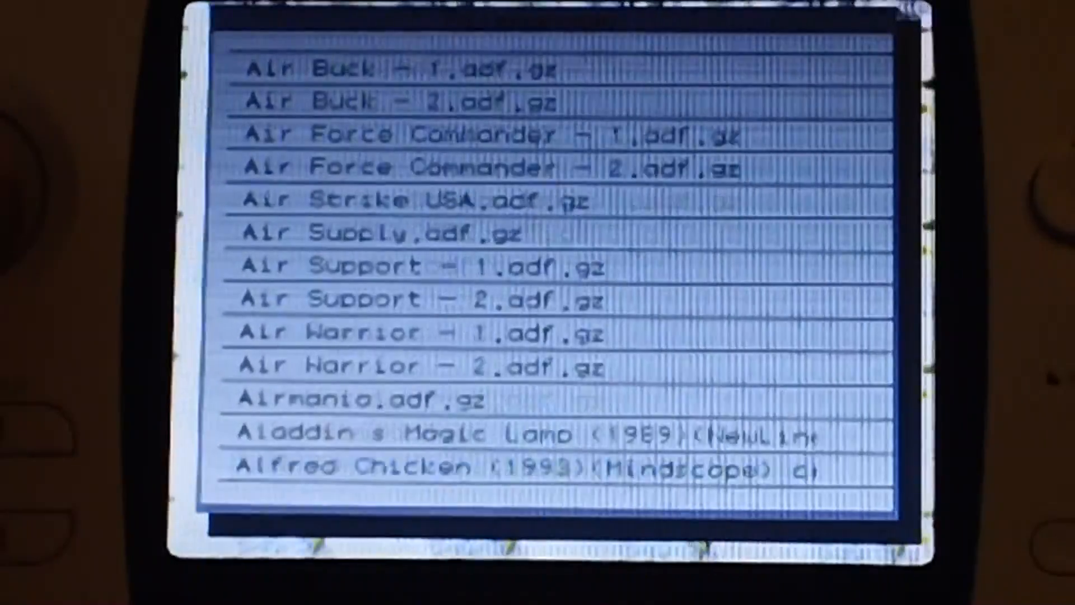
- Scroll the file selector down past Air Buck and Alfred Chicken toward the Alien games
scroll(down, 3)
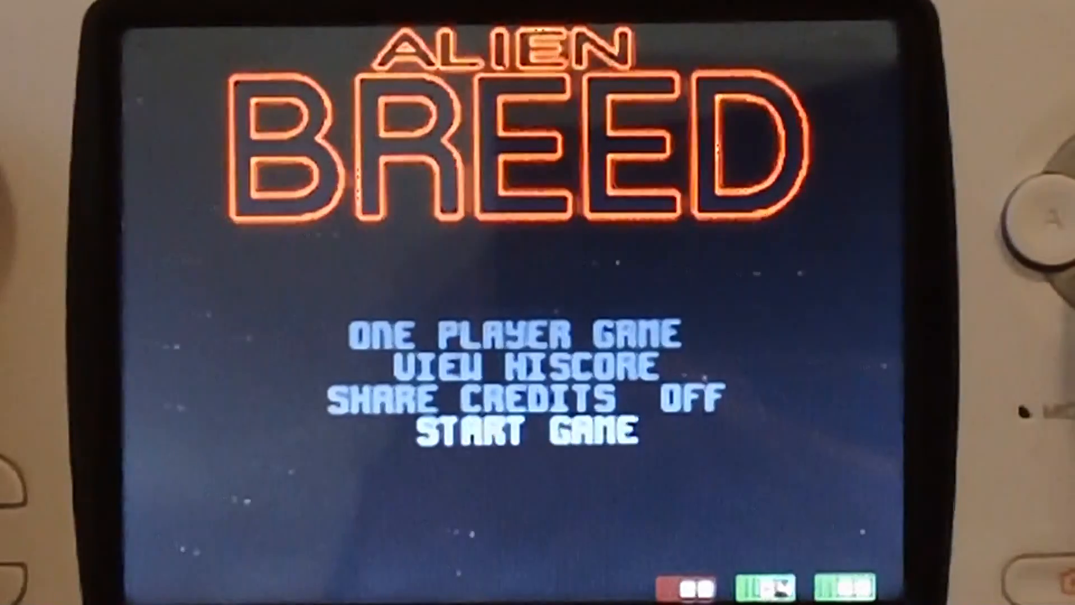
- Select START GAME on the Alien Breed title menu and wait for the Level 1 mission briefing
click(522, 430)
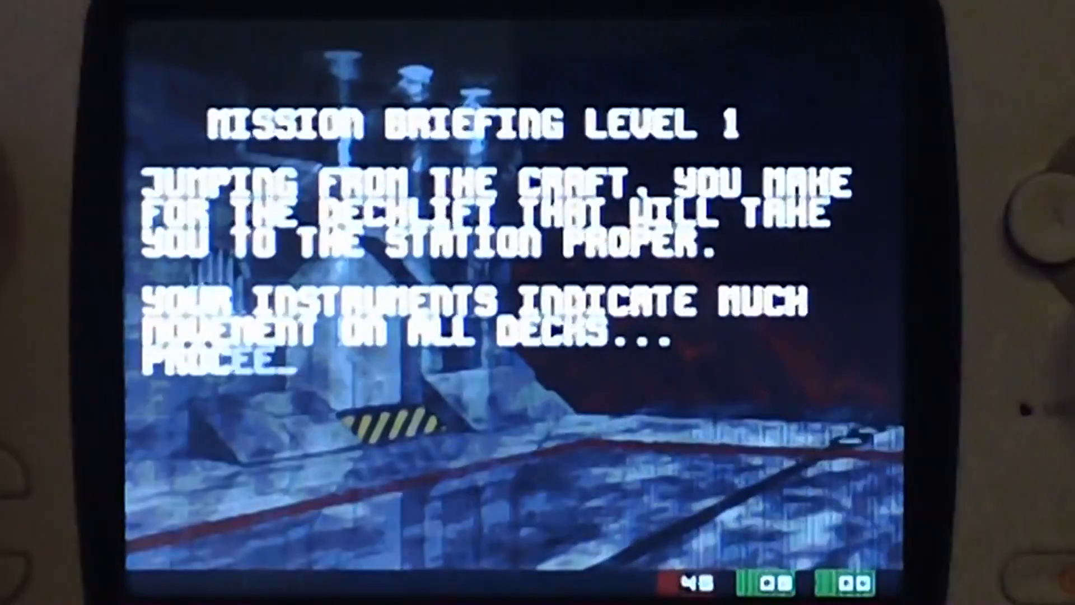